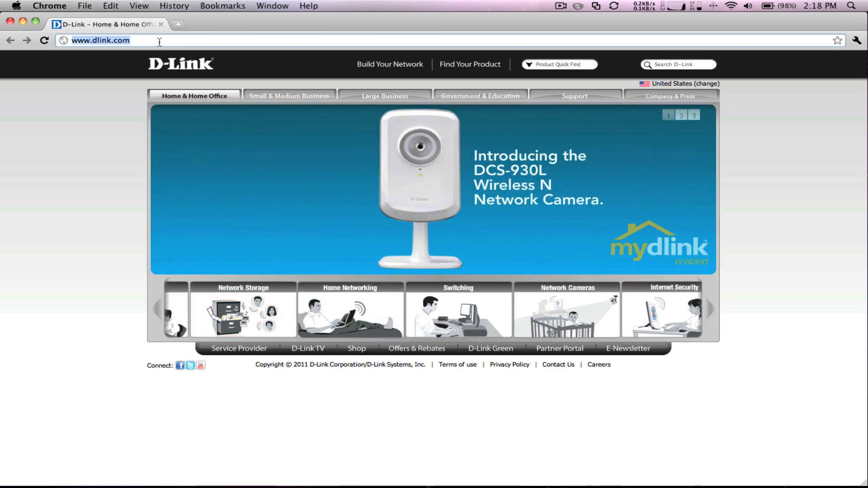
Step: Navigate Chrome to the router login page at 192.168.0.1
text(192.168.0.1)
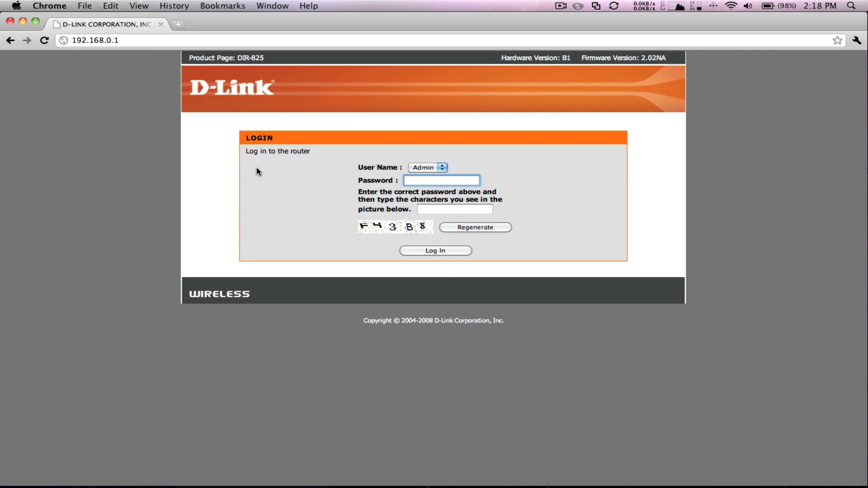
mouse_move(433, 220)
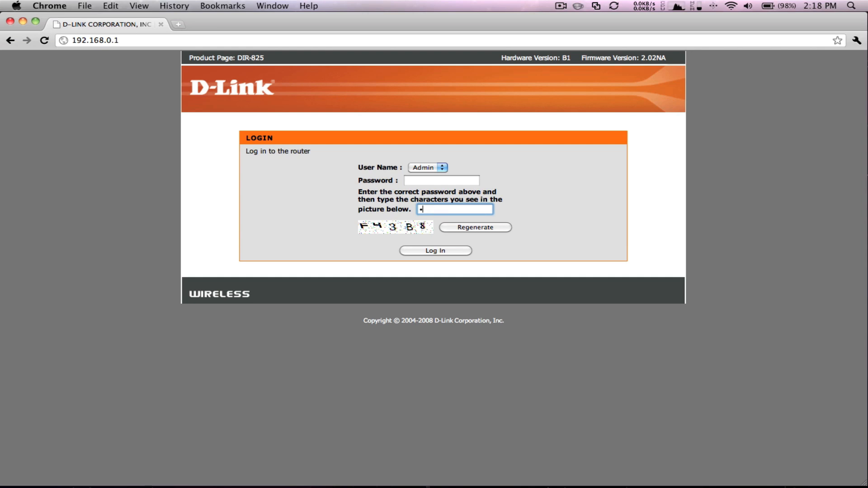
Step: Log in to the DIR-825 as administrator, reaching the Internet Connection setup page
click(434, 250)
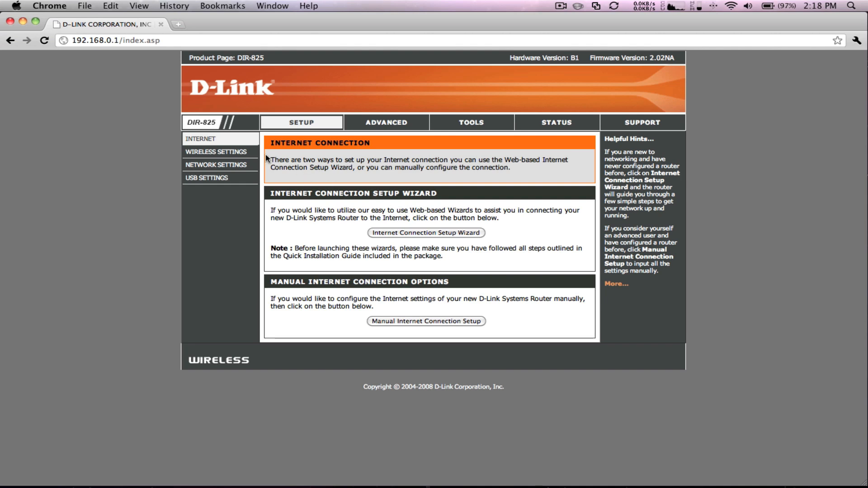
Step: Go to Wireless Settings and start Manual Wireless Network Setup for both bands
click(215, 151)
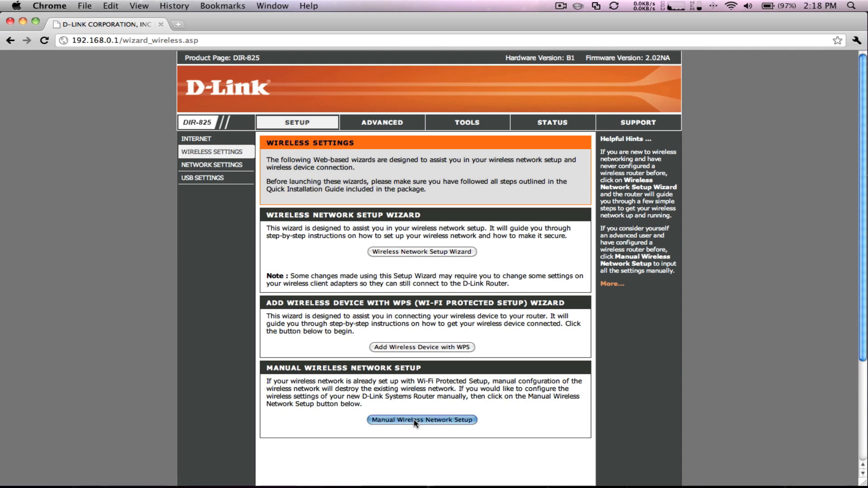
click(421, 419)
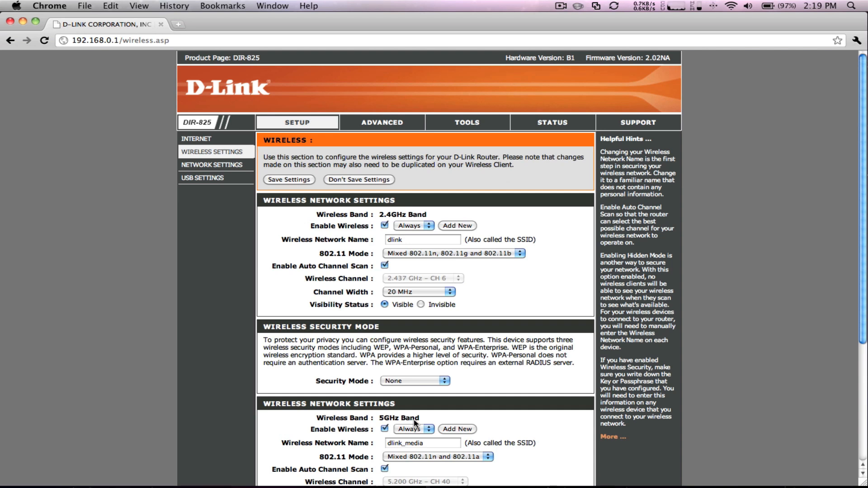
mouse_move(478, 386)
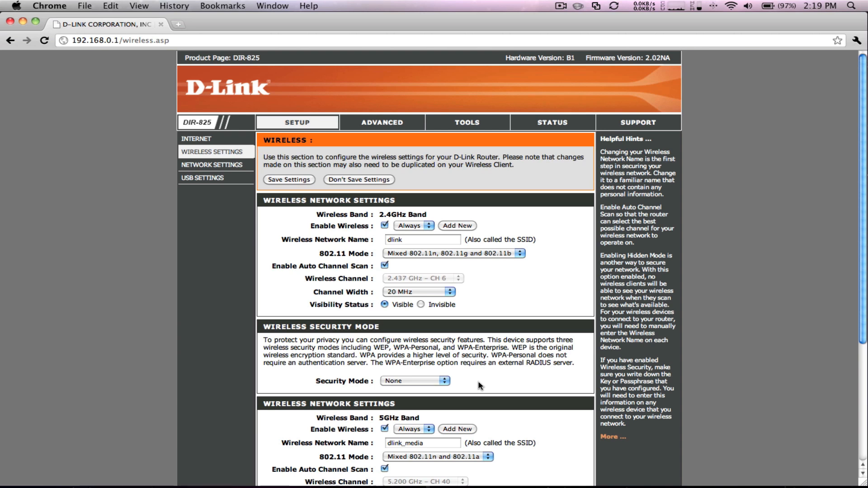
mouse_move(505, 236)
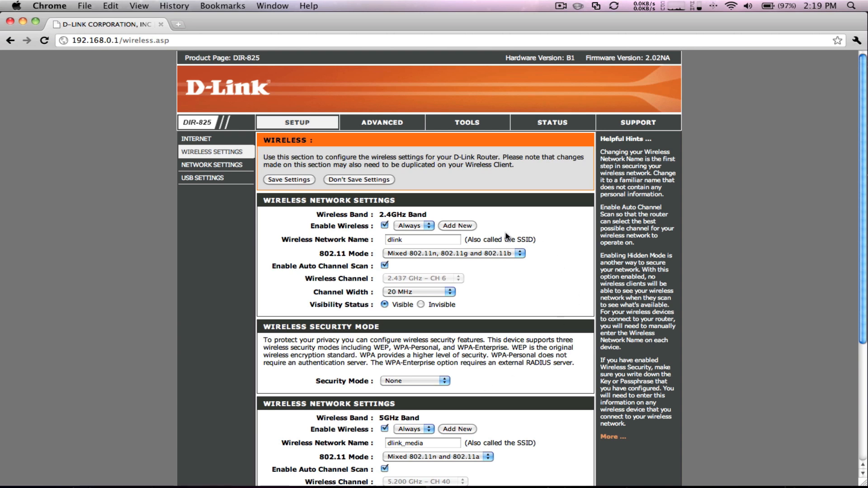
Step: Set the 2.4GHz band to WPA-Personal (auto WPA/WPA2, TKIP and AES) with a pre-shared key
scroll(down, 3)
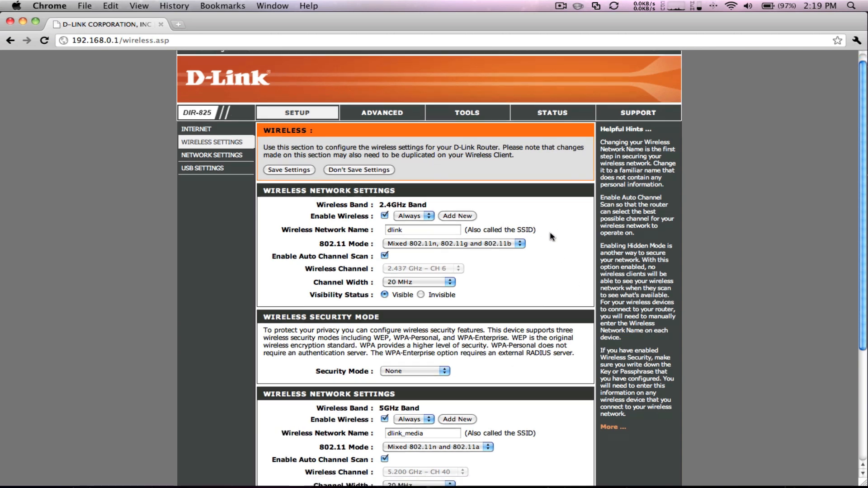
scroll(down, 3)
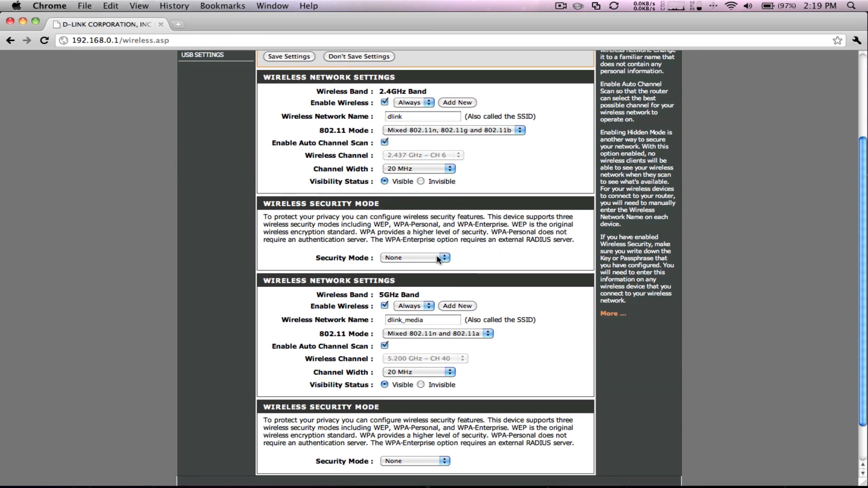
click(414, 258)
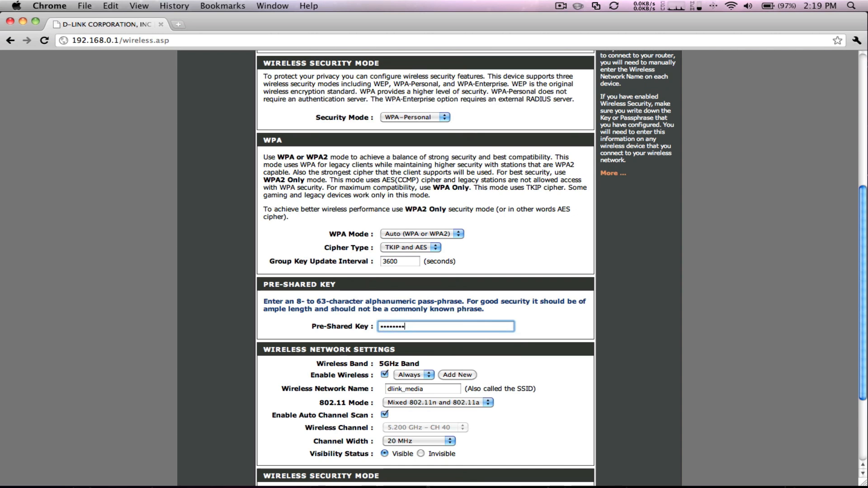
key(Backspace)
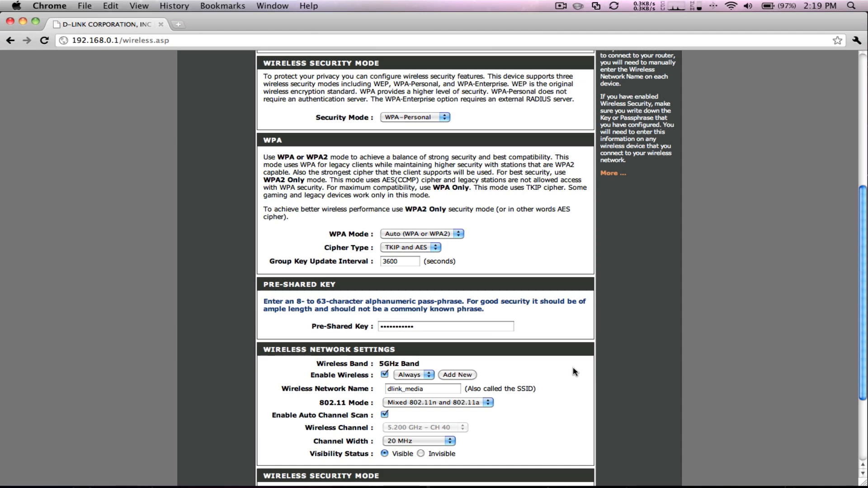
Step: Set the 5GHz band to WPA-Personal with a pre-shared key as well
scroll(down, 3)
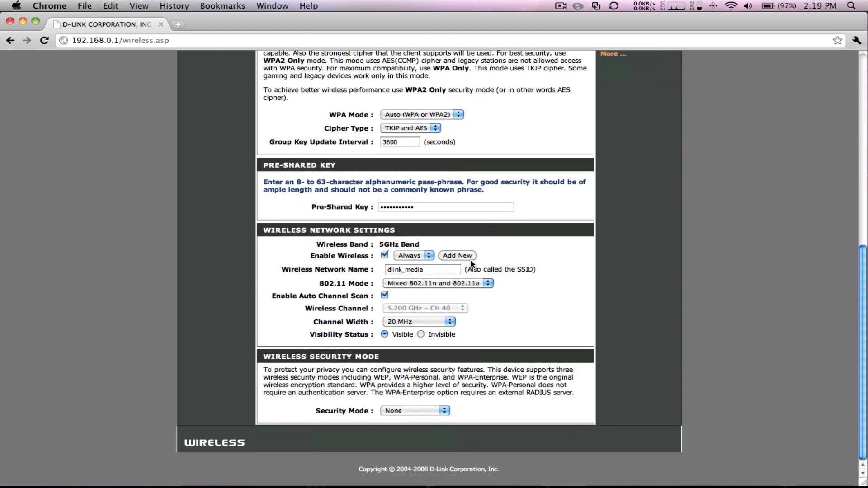
mouse_move(475, 310)
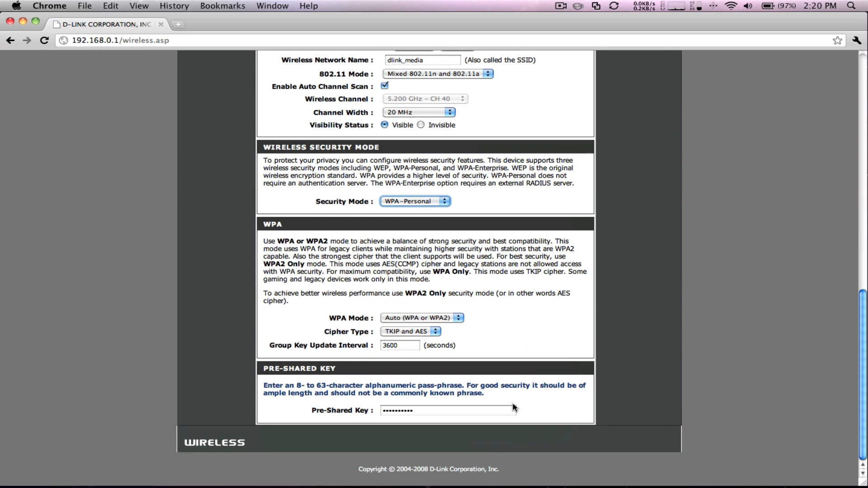
click(447, 410)
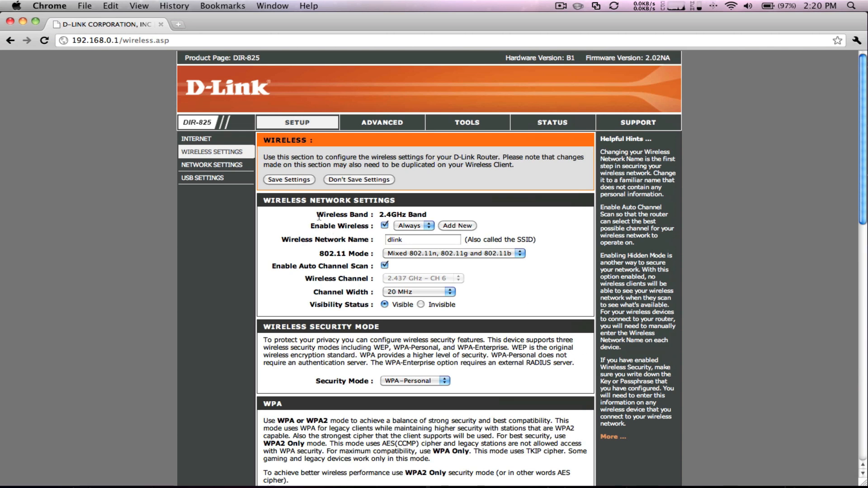
Step: Save the wireless security settings, getting the 15-second please-wait confirmation
click(289, 180)
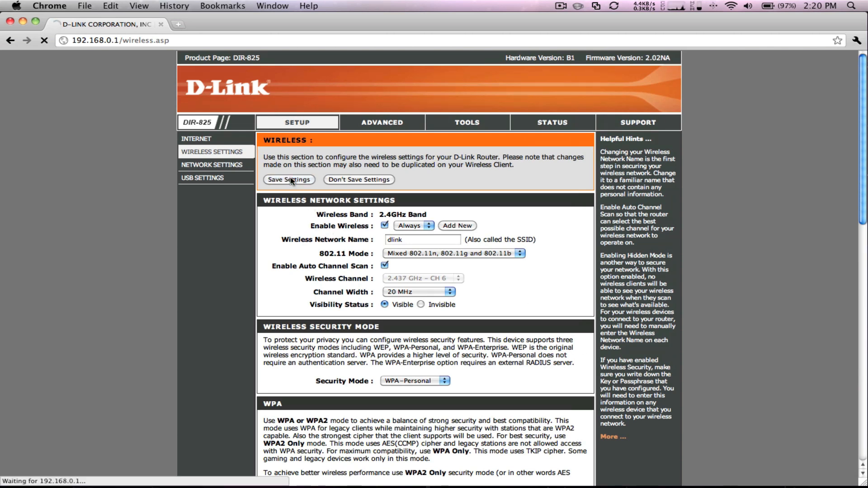
click(288, 179)
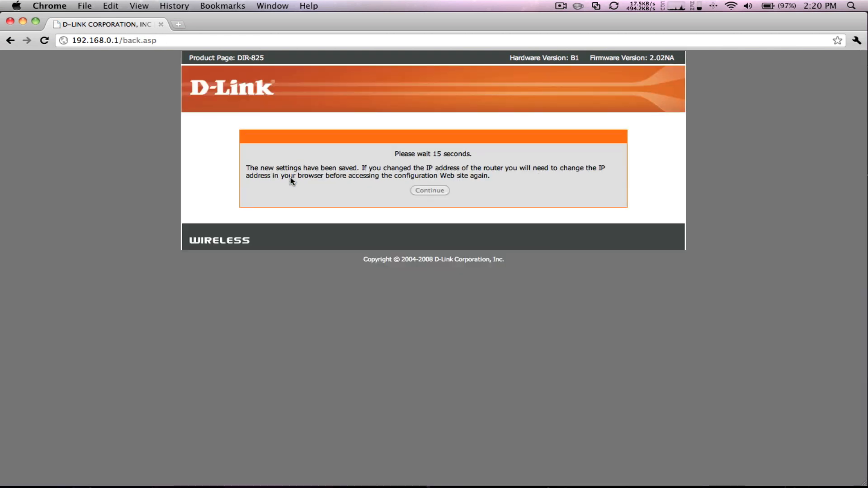